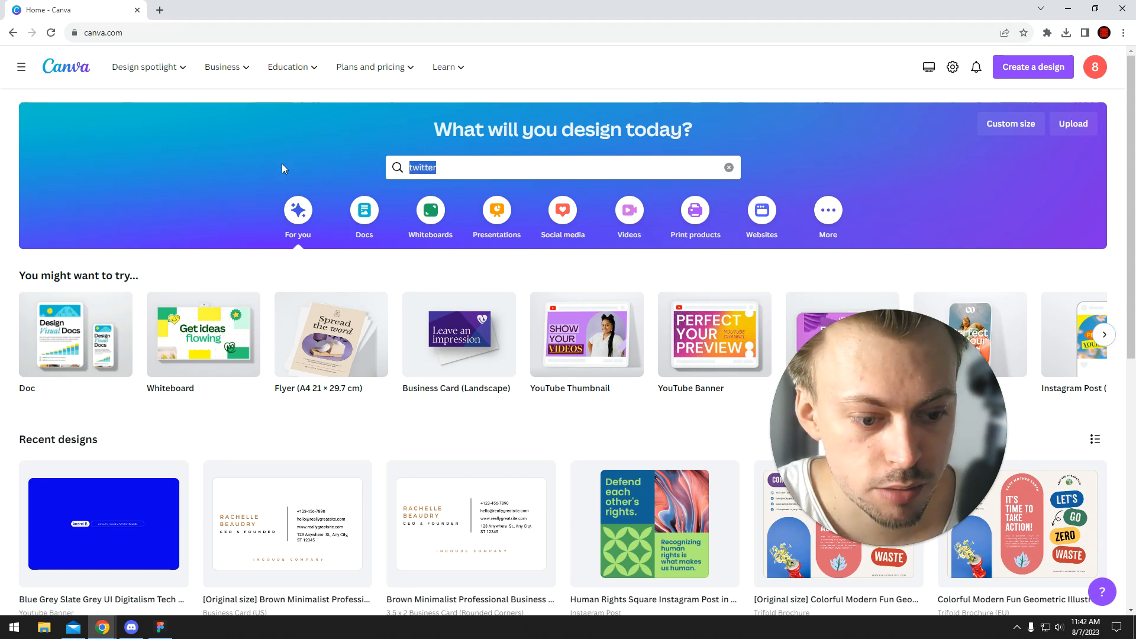
# Search Canva's templates for 'cd cover'.
pyautogui.write('cd cover')
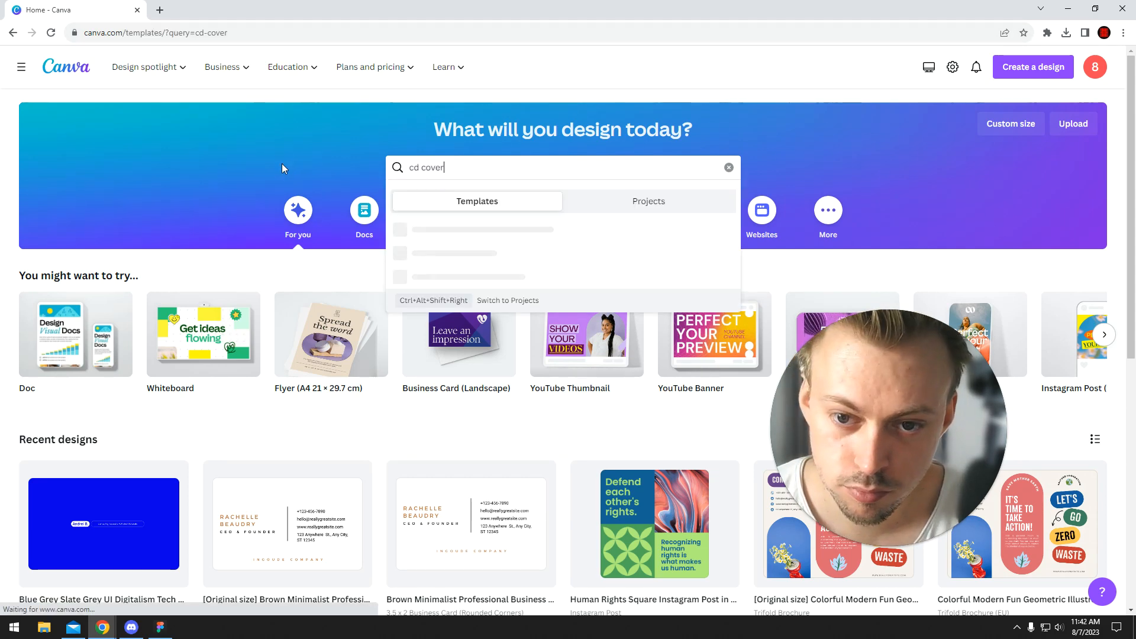
pyautogui.press('Enter')
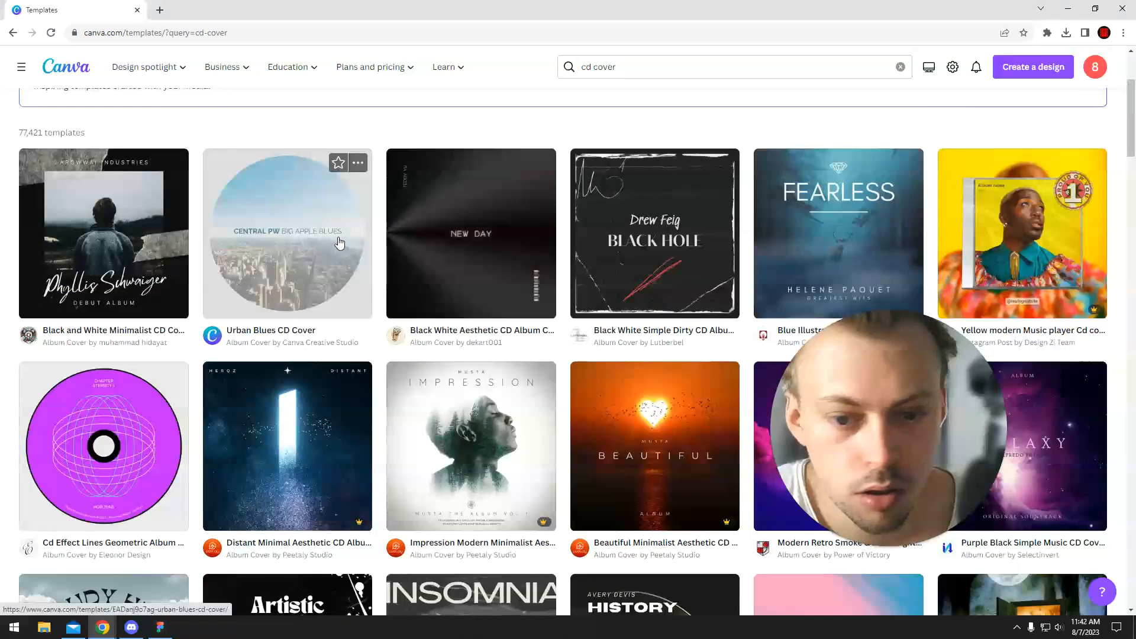
pyautogui.moveTo(487, 297)
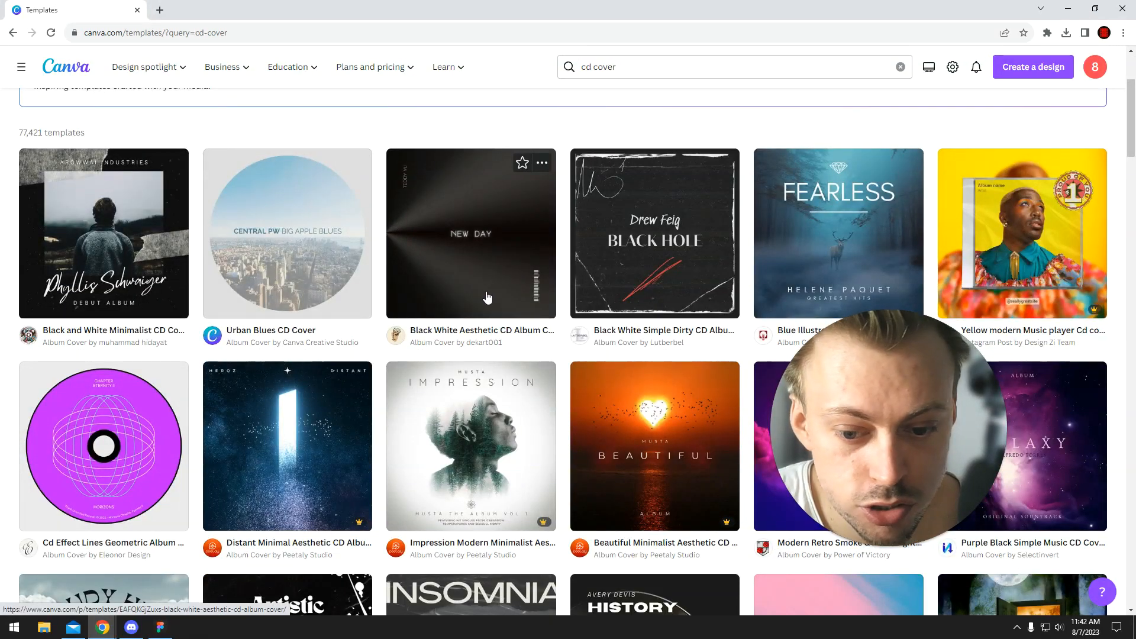
pyautogui.moveTo(199, 171)
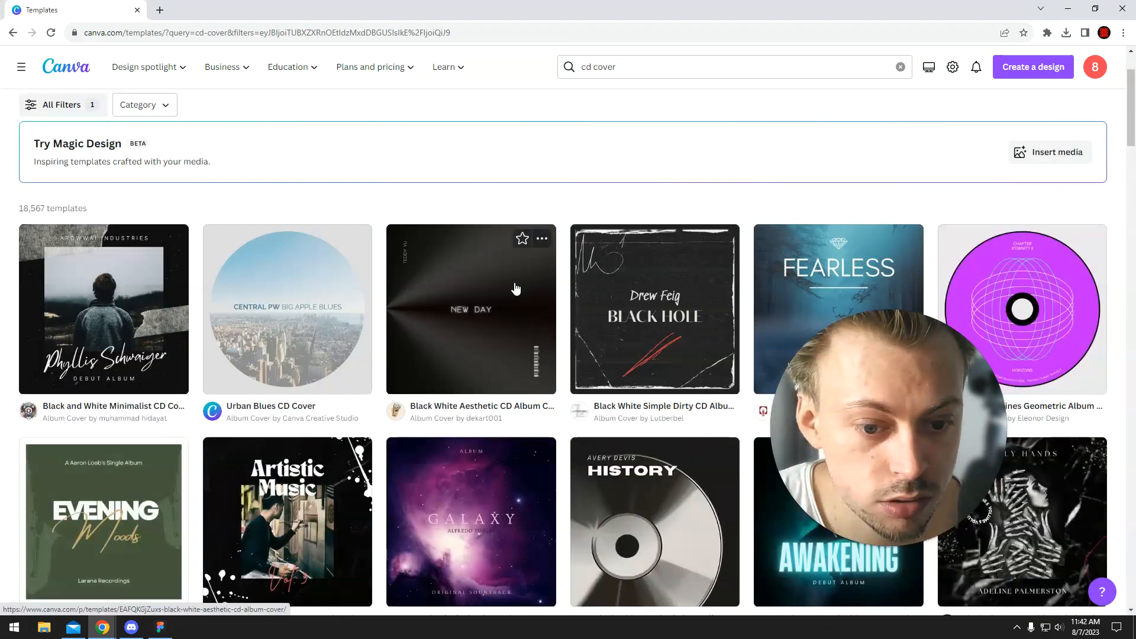
# Scroll well down through the cd cover template results and back toward the top.
pyautogui.scroll(-3)
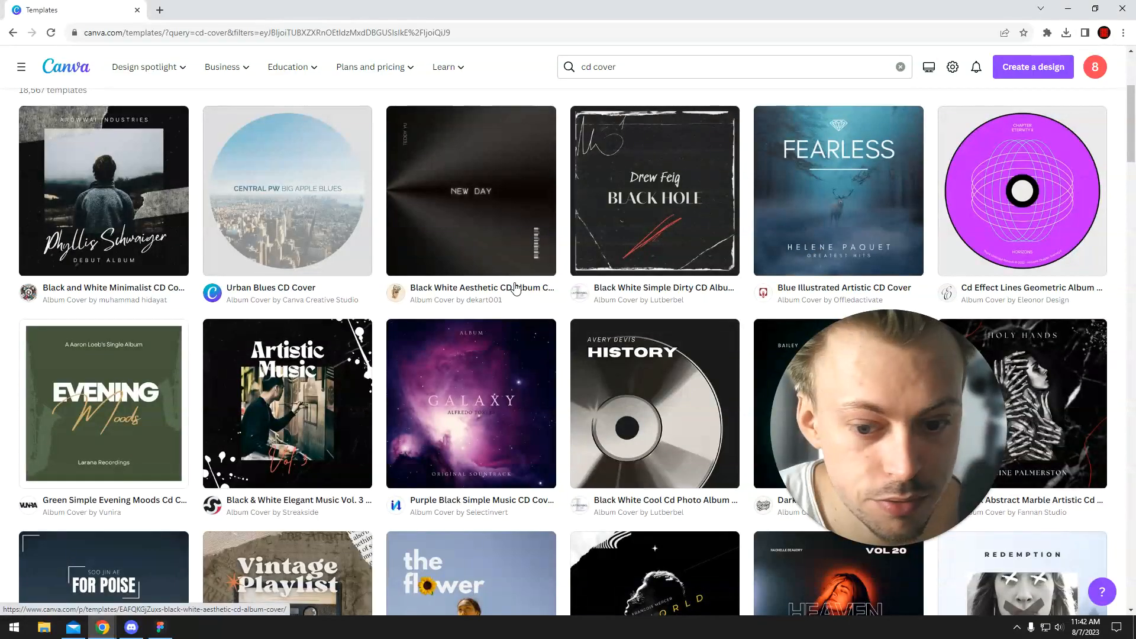
pyautogui.scroll(-3)
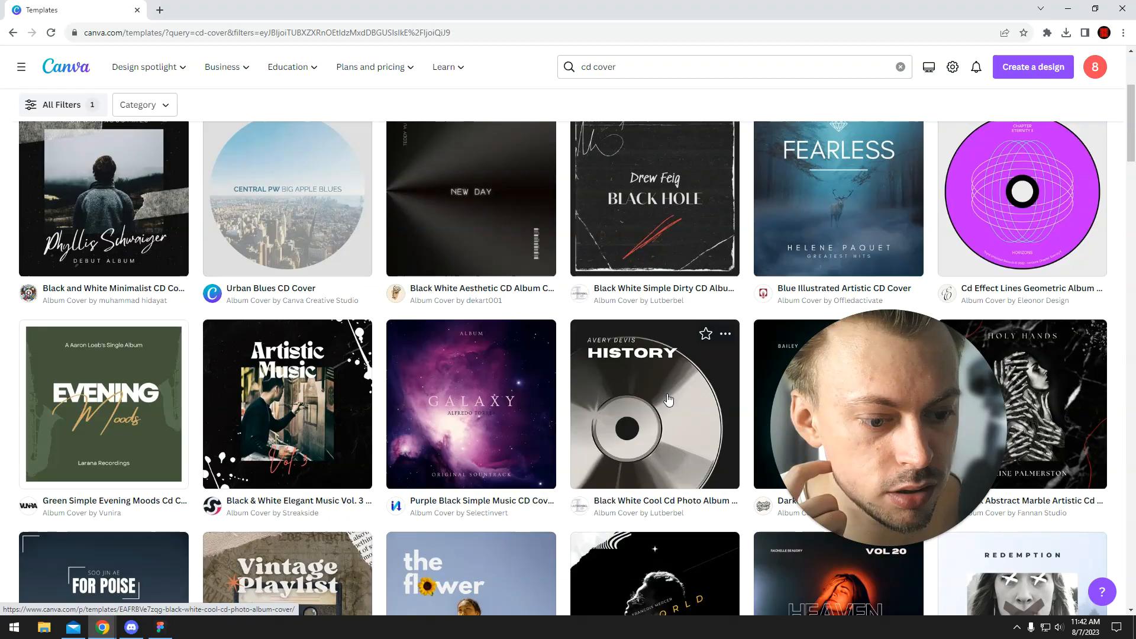
pyautogui.scroll(-3)
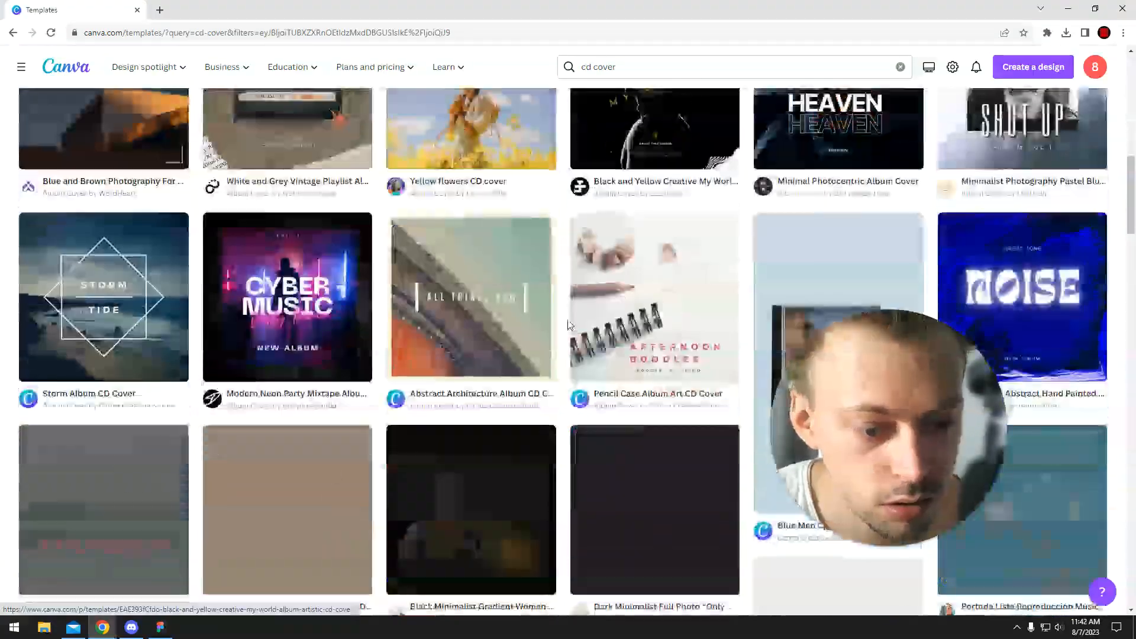
pyautogui.scroll(-3)
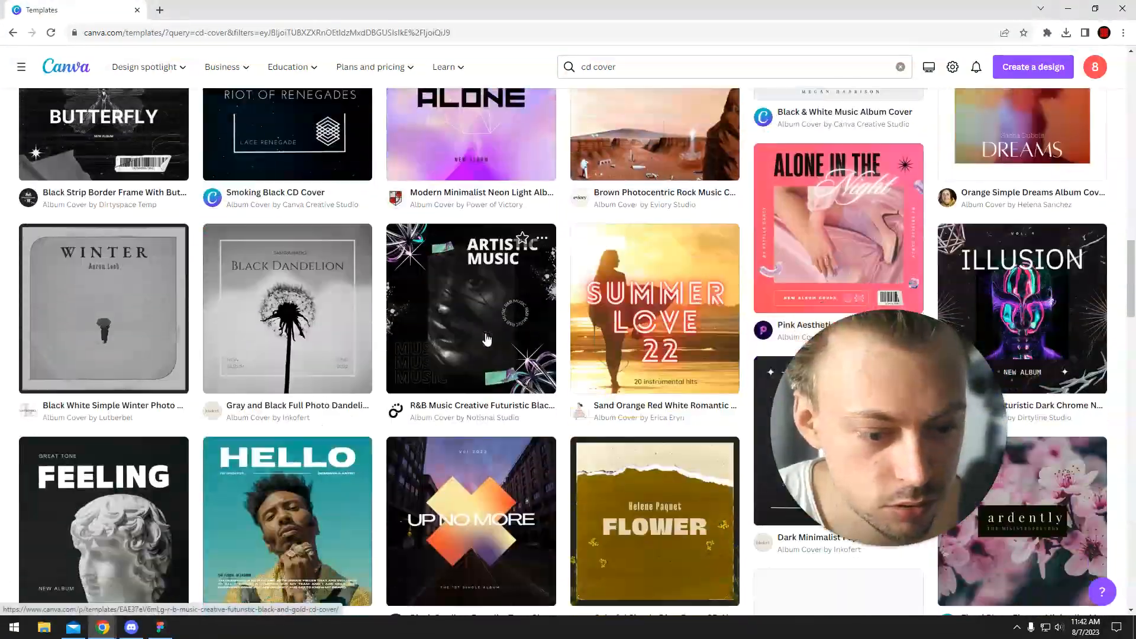
pyautogui.scroll(-3)
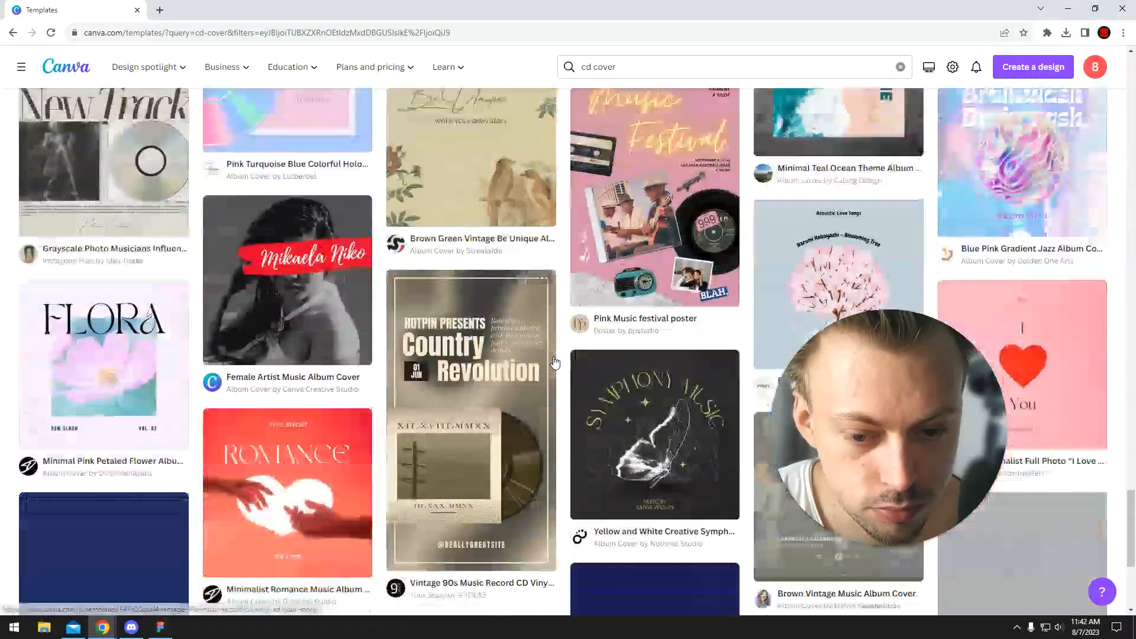
pyautogui.scroll(-3)
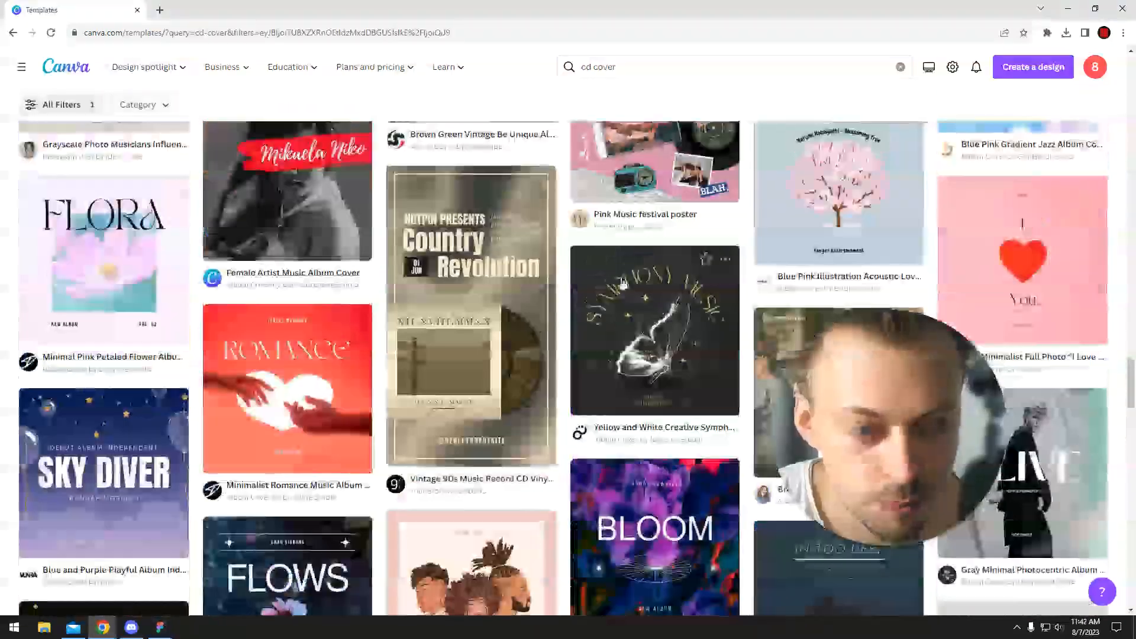
pyautogui.scroll(-3)
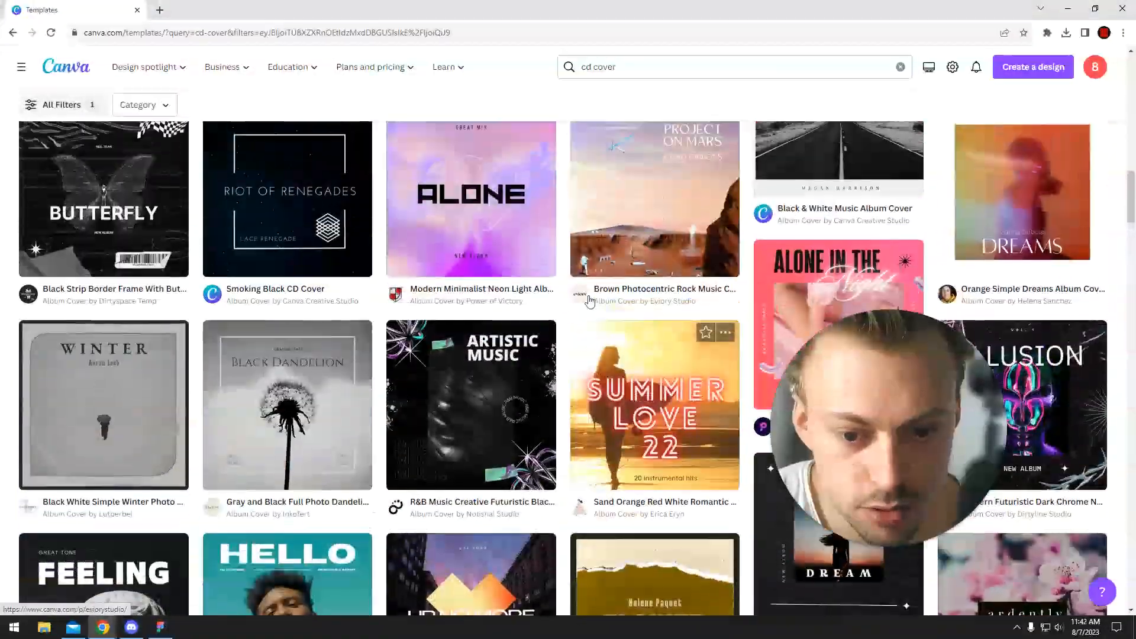
pyautogui.scroll(3)
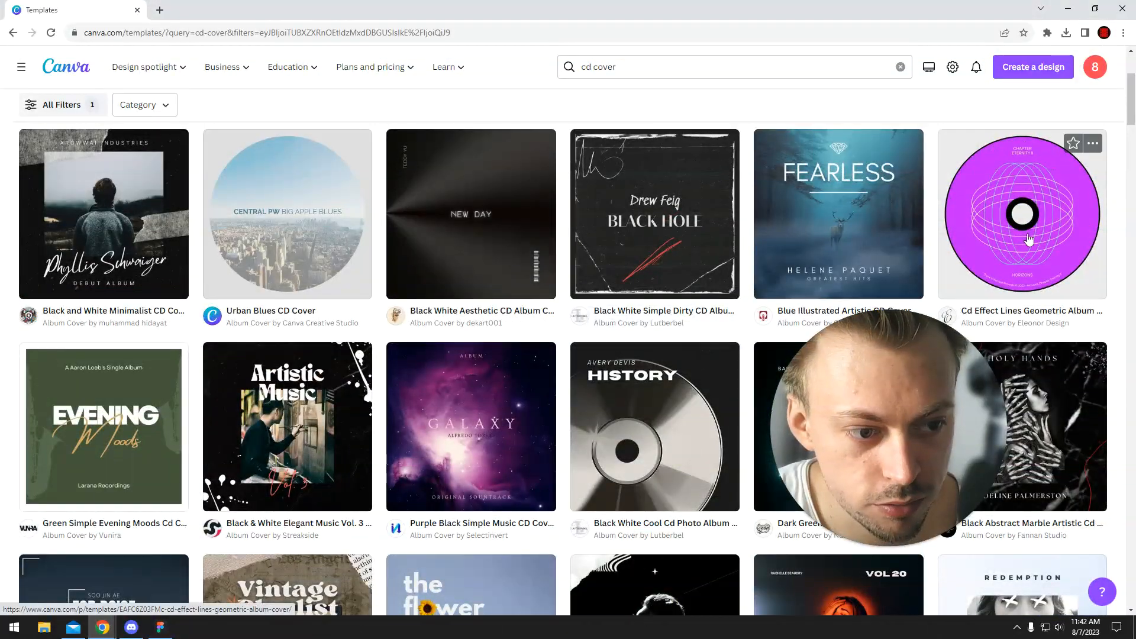
pyautogui.moveTo(1004, 302)
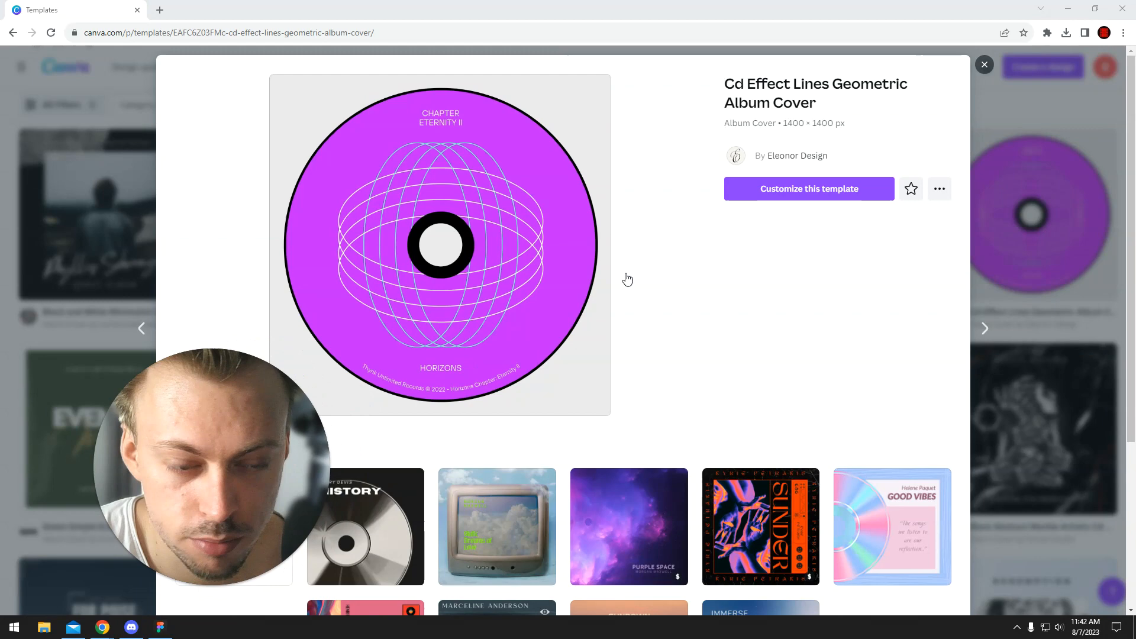
# Customize the Cd Effect Lines Geometric Album Cover template so it opens in the editor.
pyautogui.click(810, 188)
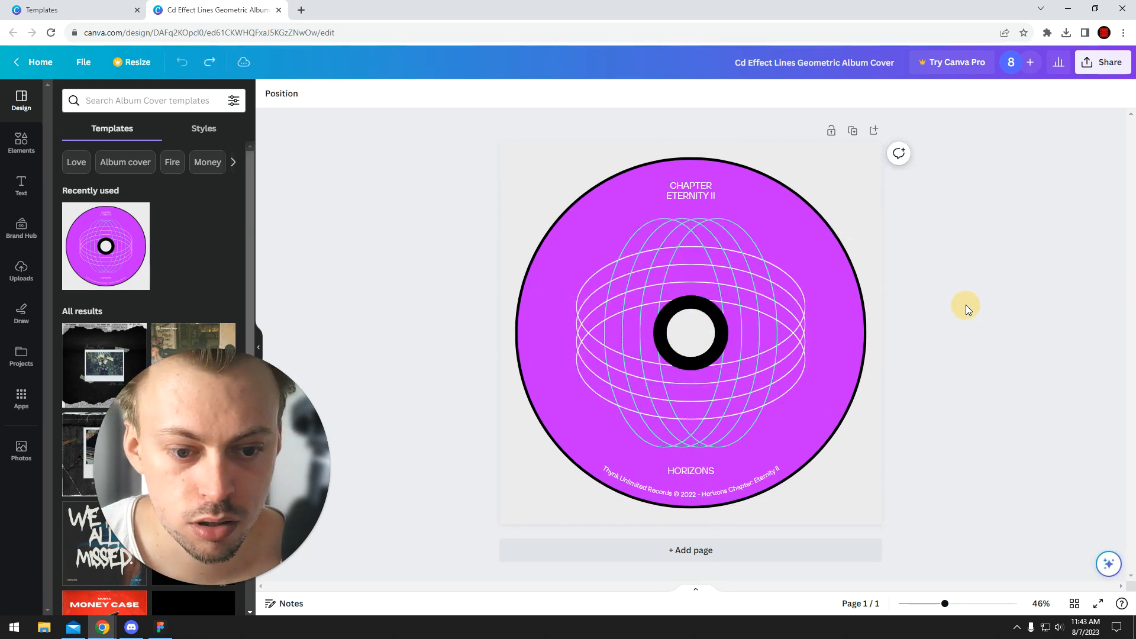
# Show the Share options for the unedited purple CD disc design.
pyautogui.click(1103, 61)
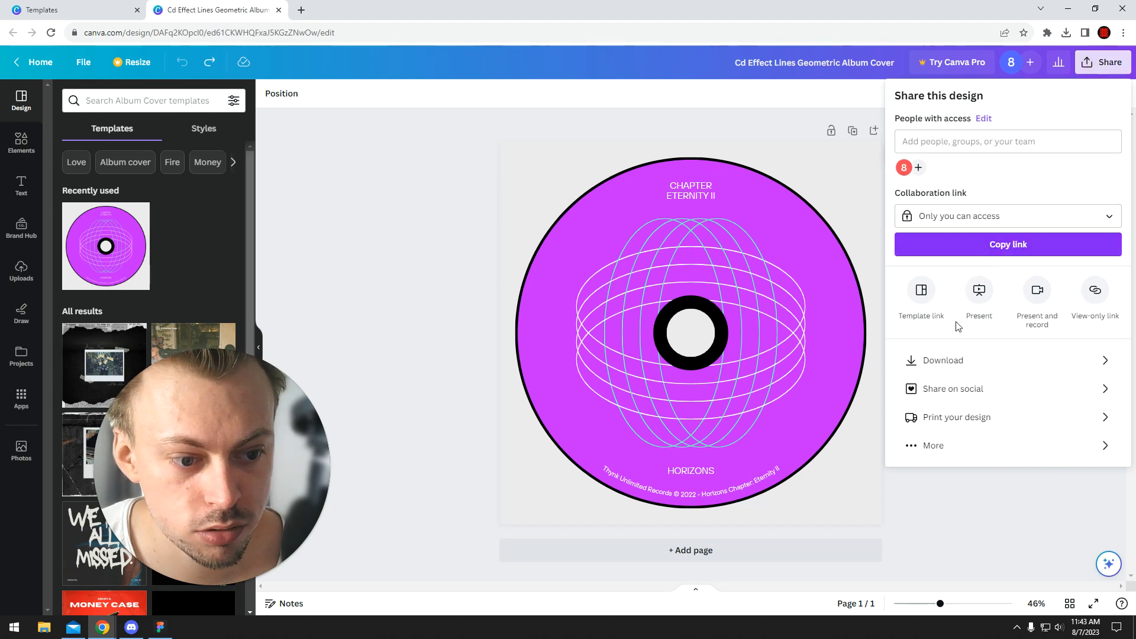
# Set the disc design's download file type to PDF Print.
pyautogui.click(943, 360)
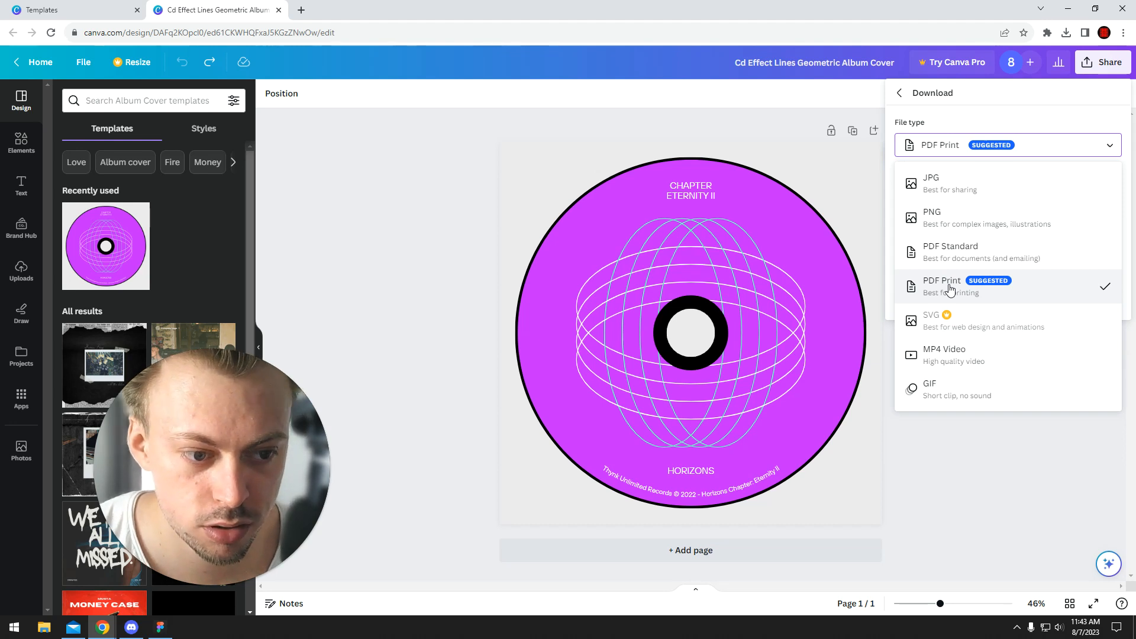
pyautogui.moveTo(976, 293)
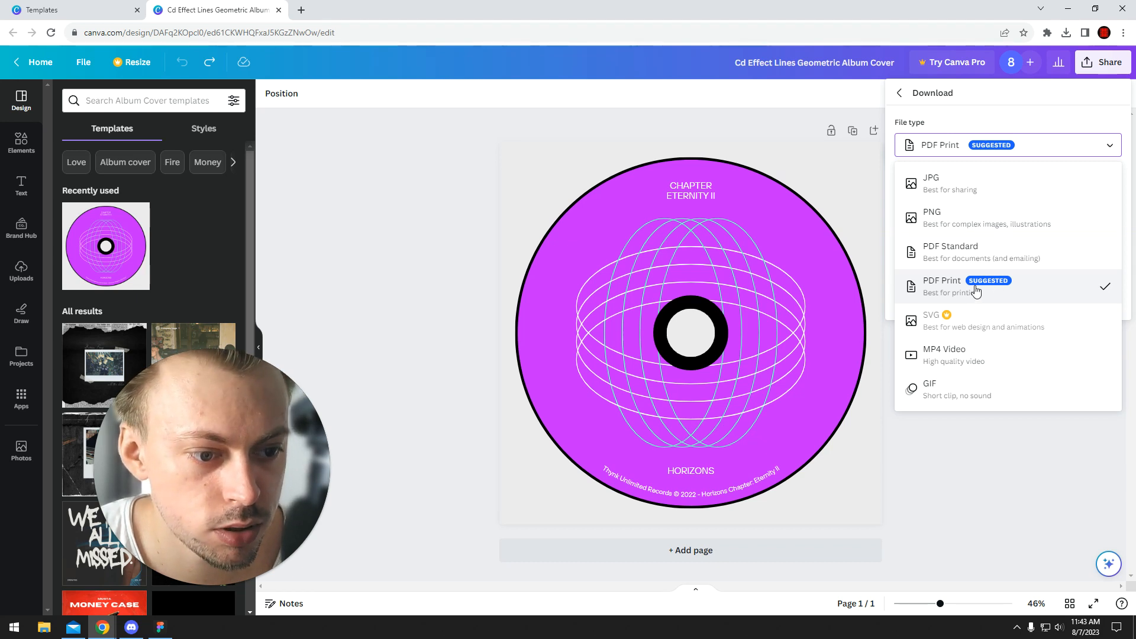
pyautogui.click(942, 286)
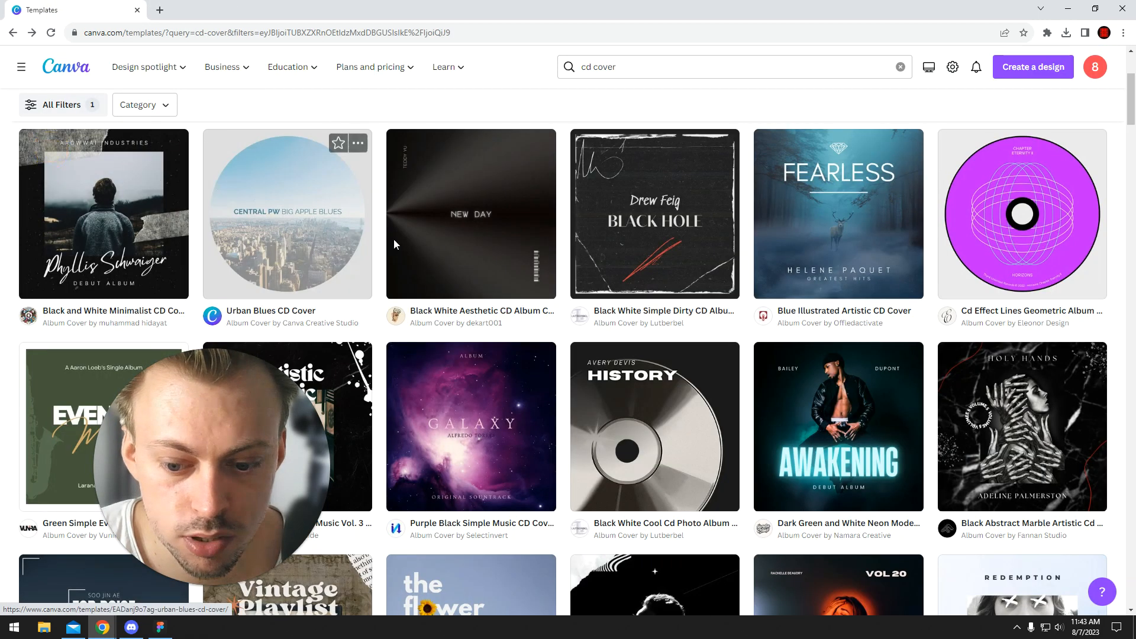
# Preview the Black White Simple Dirty CD Album Cover template and customize it in the editor.
pyautogui.click(654, 215)
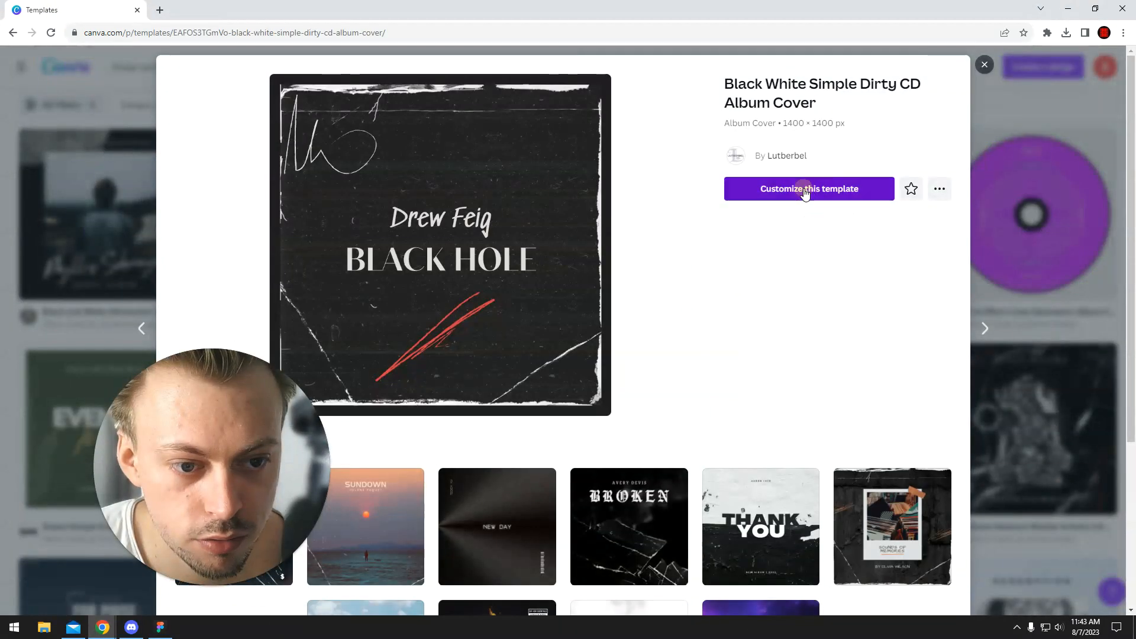
pyautogui.click(810, 188)
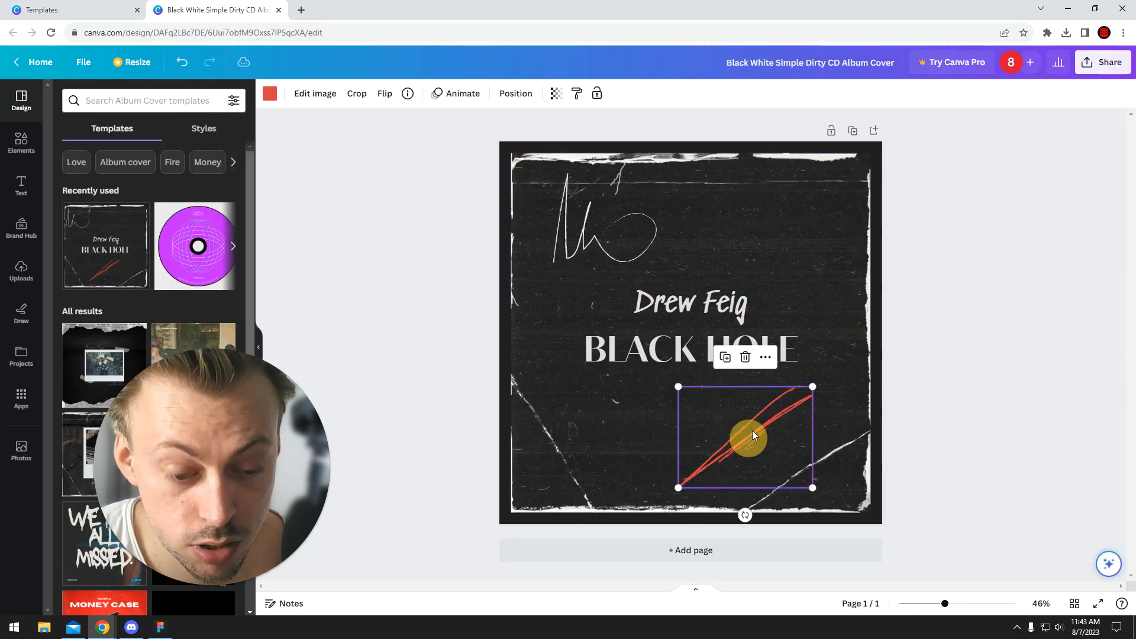
# Select the red scribble graphic on the Black Hole cover.
pyautogui.moveTo(748, 437); pyautogui.dragTo(533, 301)
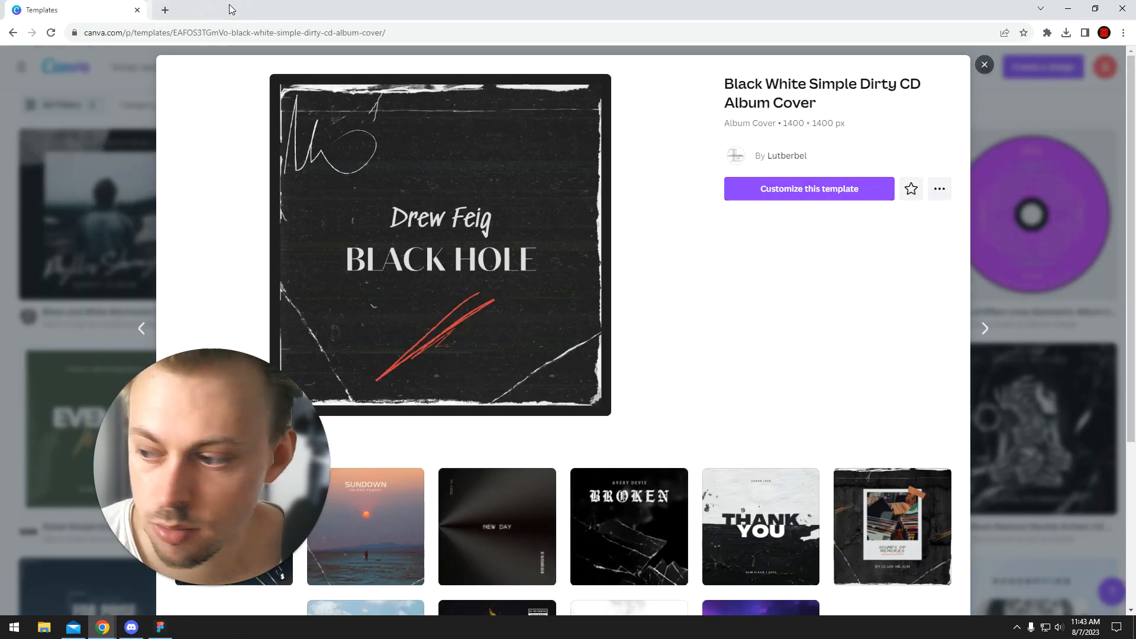
# Close the Black Hole template preview, returning to the cd cover results.
pyautogui.click(985, 64)
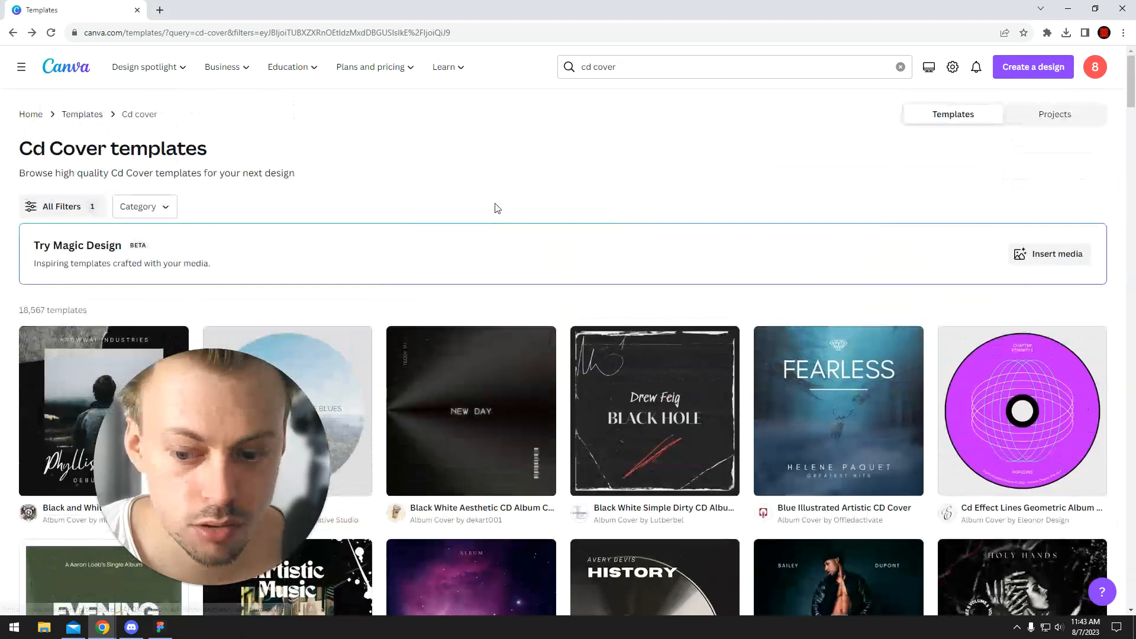
pyautogui.moveTo(819, 363)
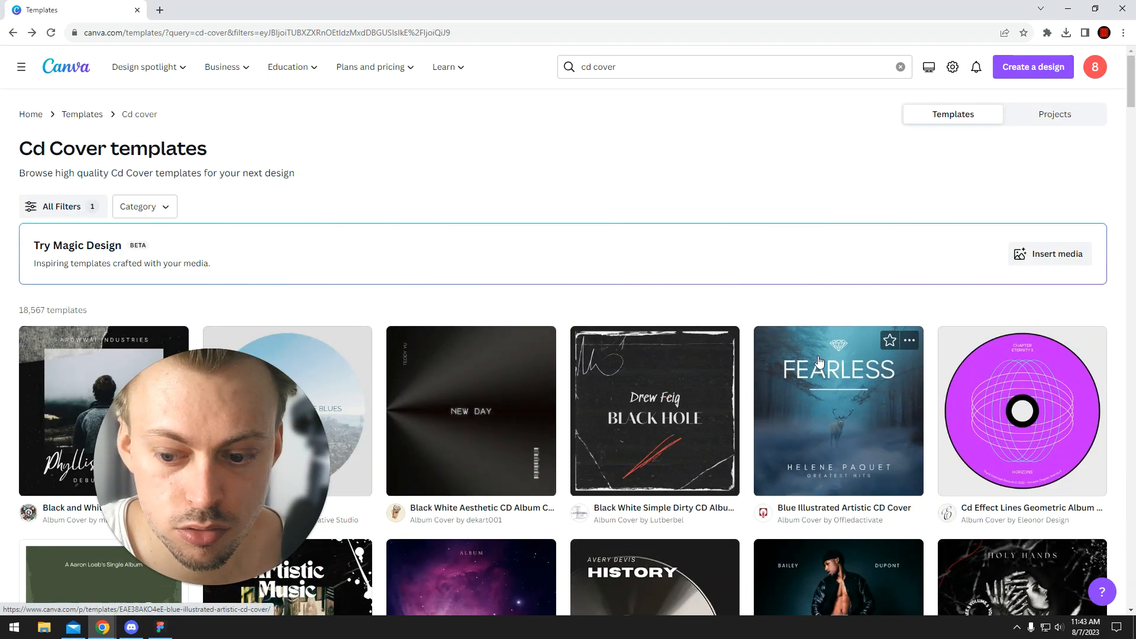